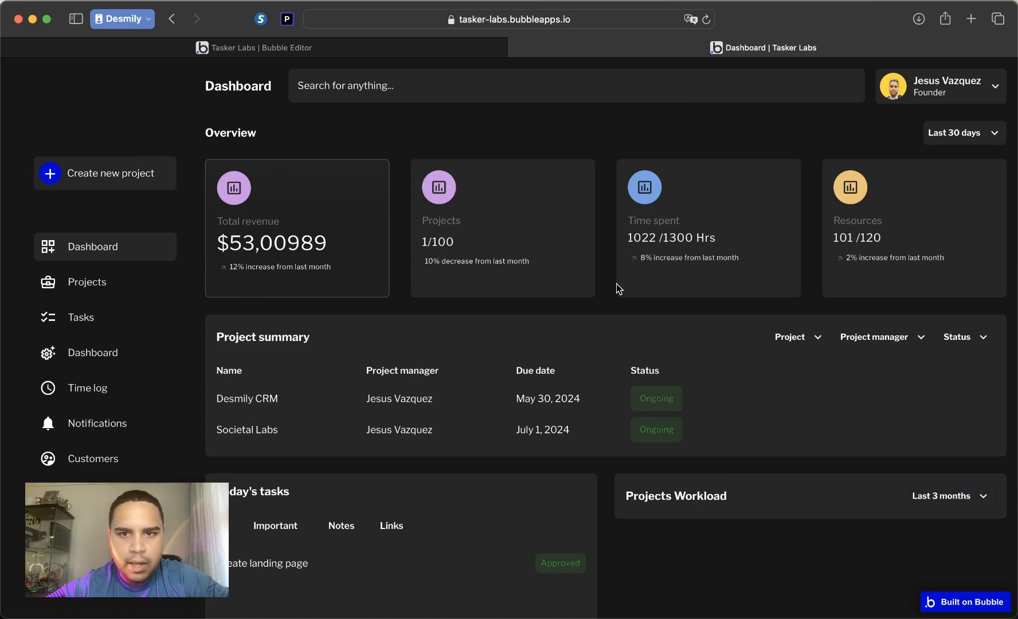
Place a new popup on the page with Column container layout and 12 px padding.
scroll("down", 3)
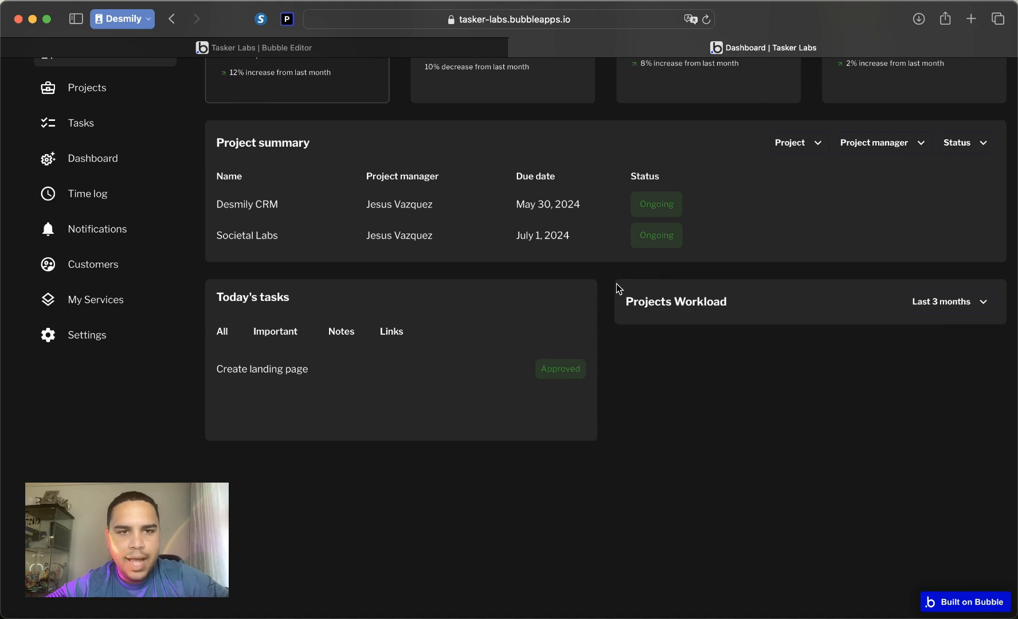
mouse_move(200, 188)
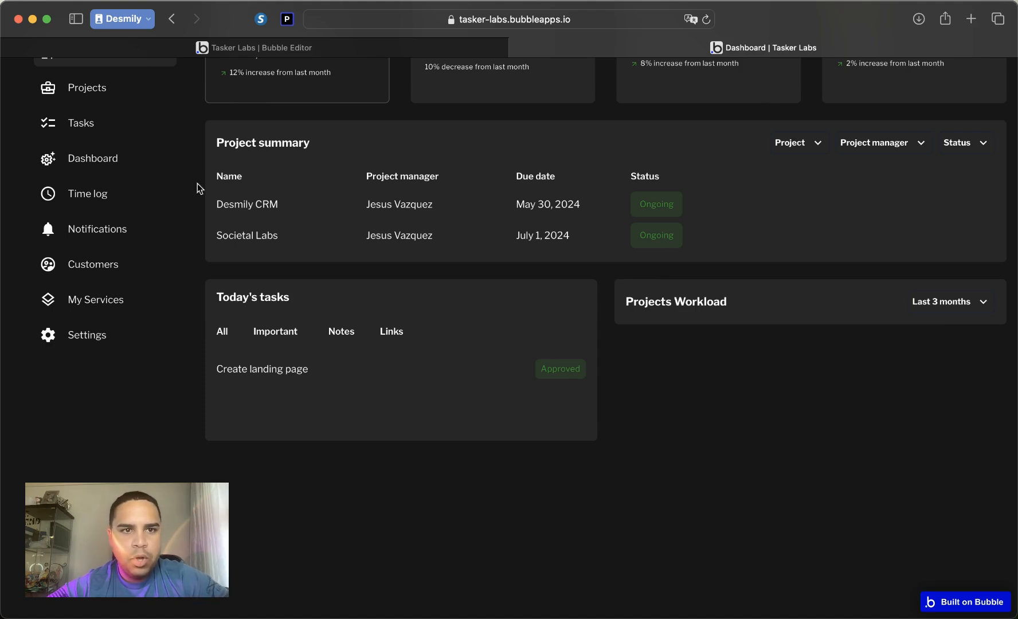
mouse_move(203, 100)
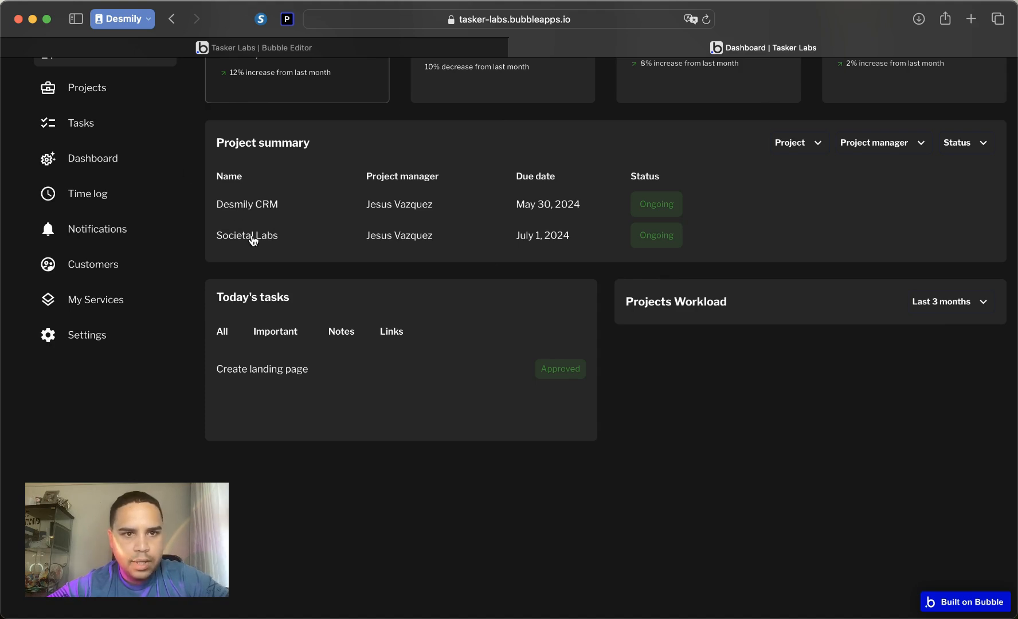
mouse_move(263, 206)
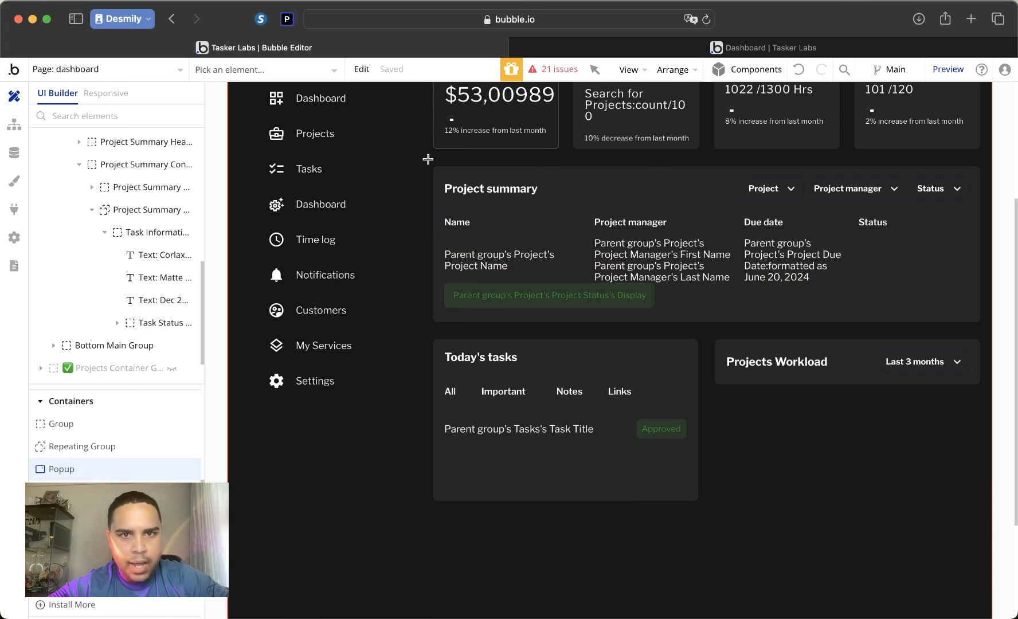
left_click_drag(427, 160, 779, 547)
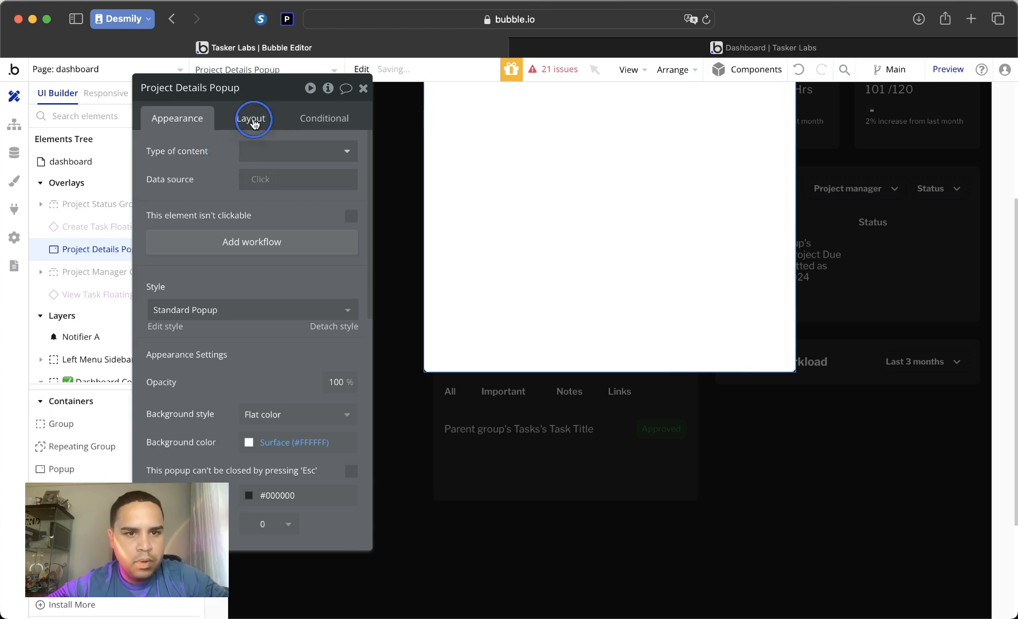
left_click(251, 118)
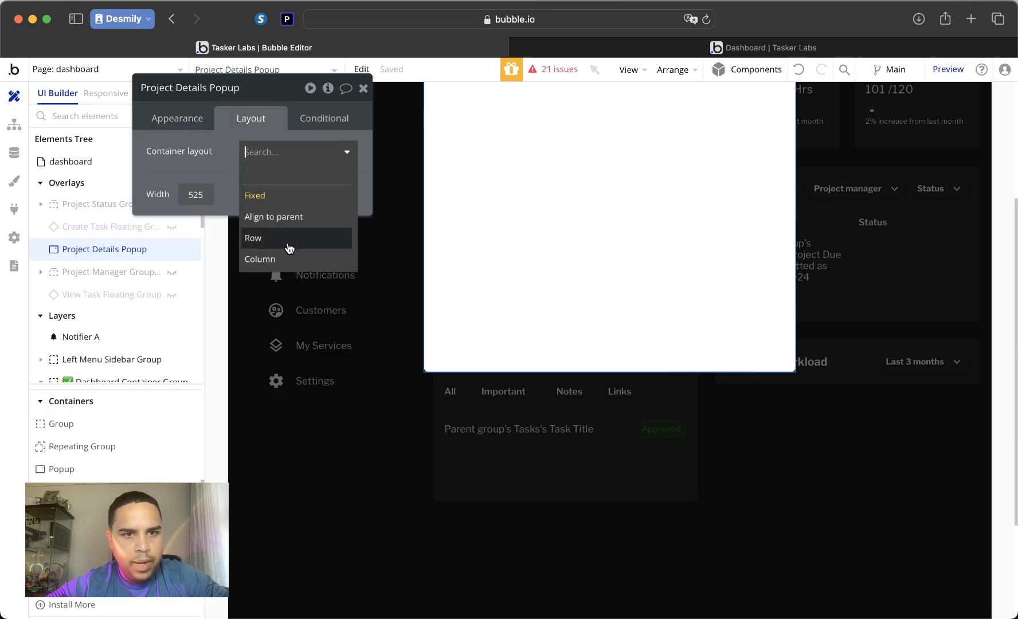
left_click(259, 259)
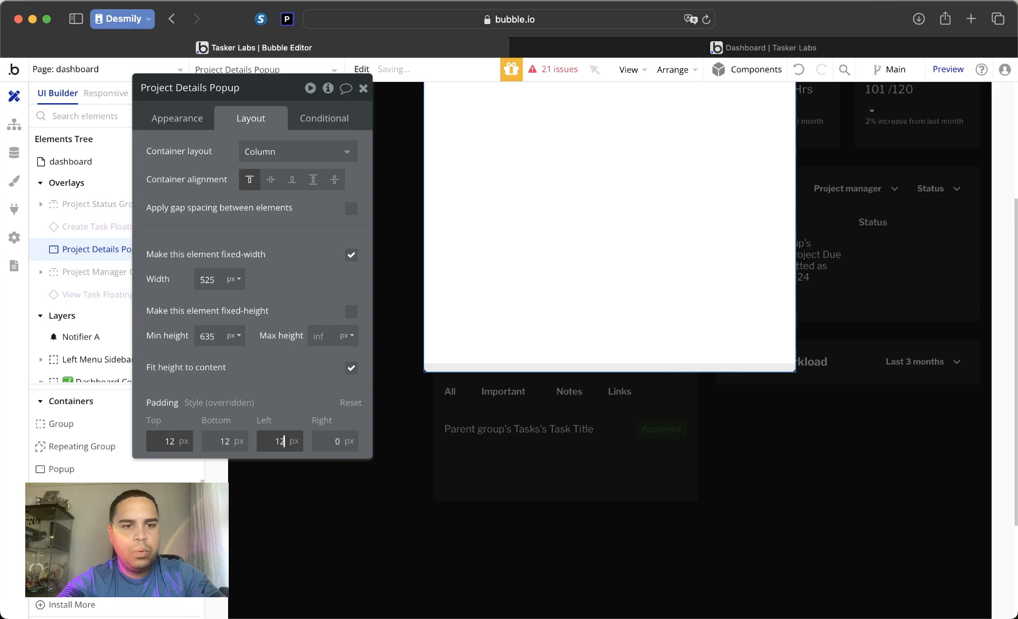
type("12")
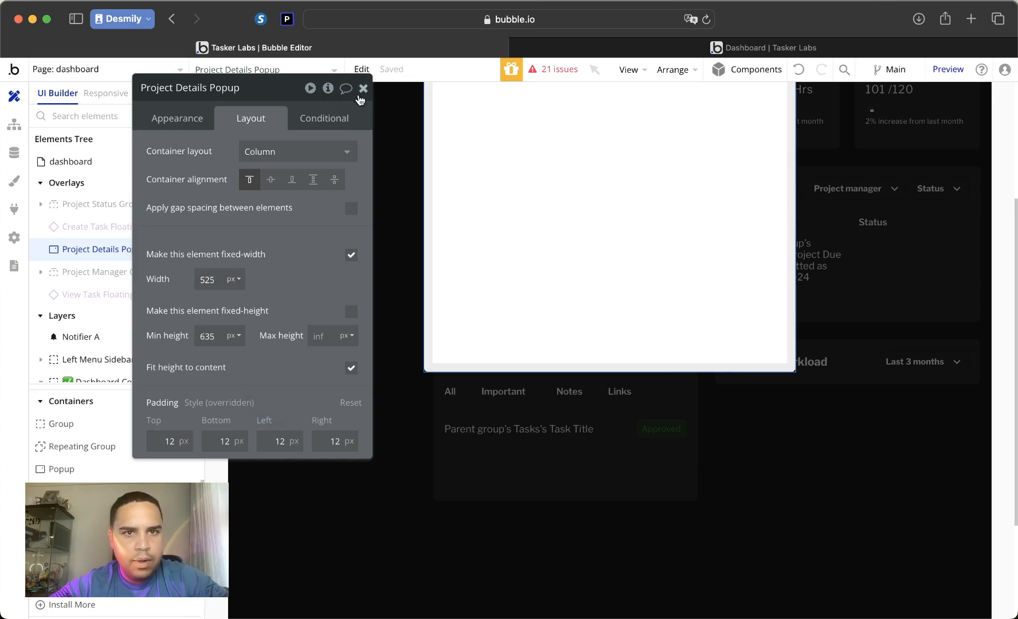
left_click(364, 89)
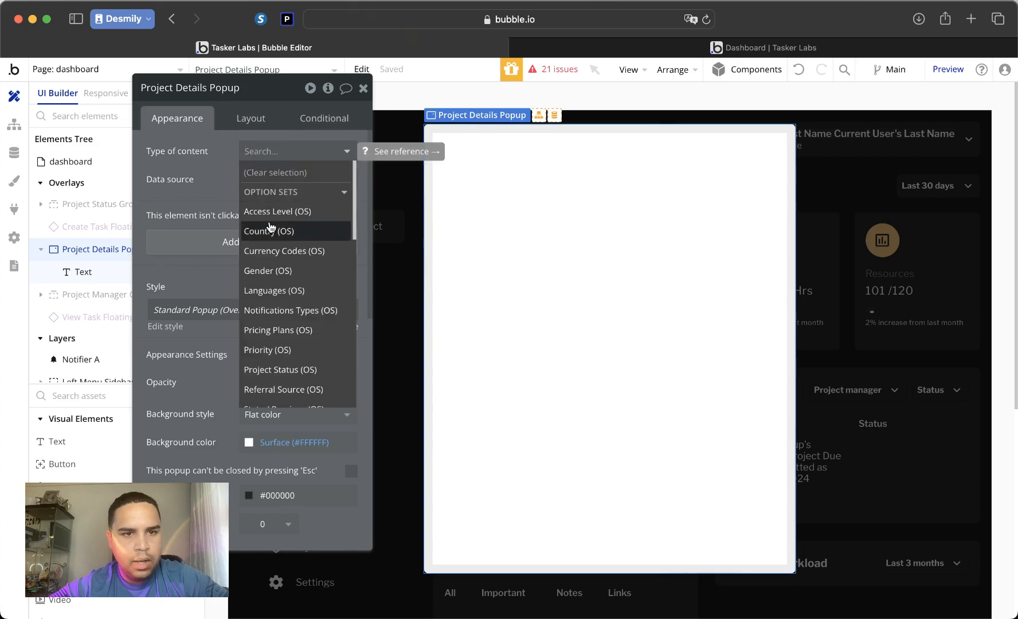
Set the popup's content type to Project and its text to Parent group's Project's Project Name.
type("pro")
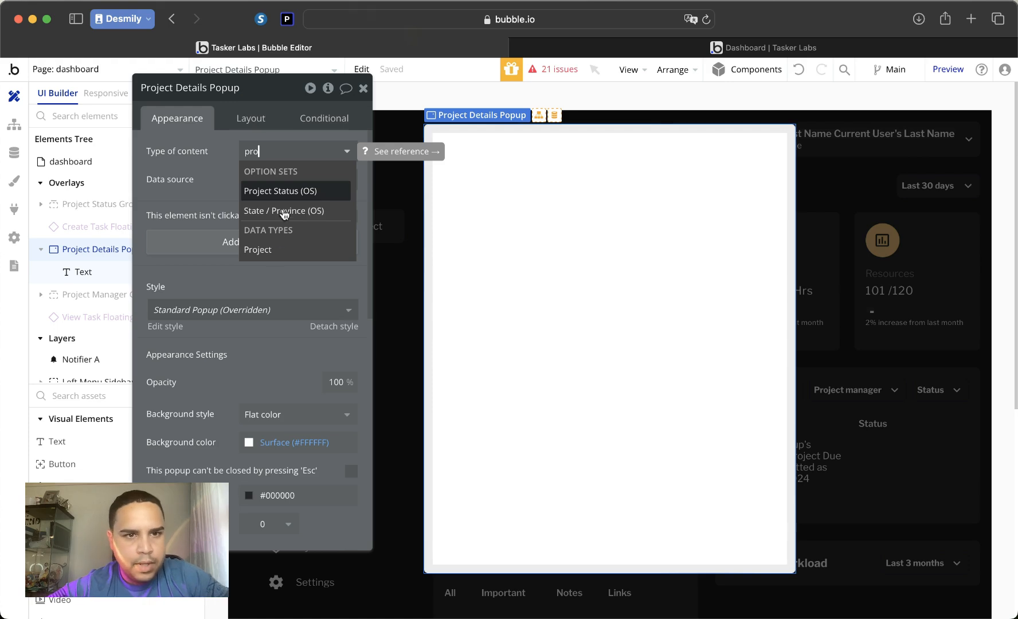
left_click(257, 249)
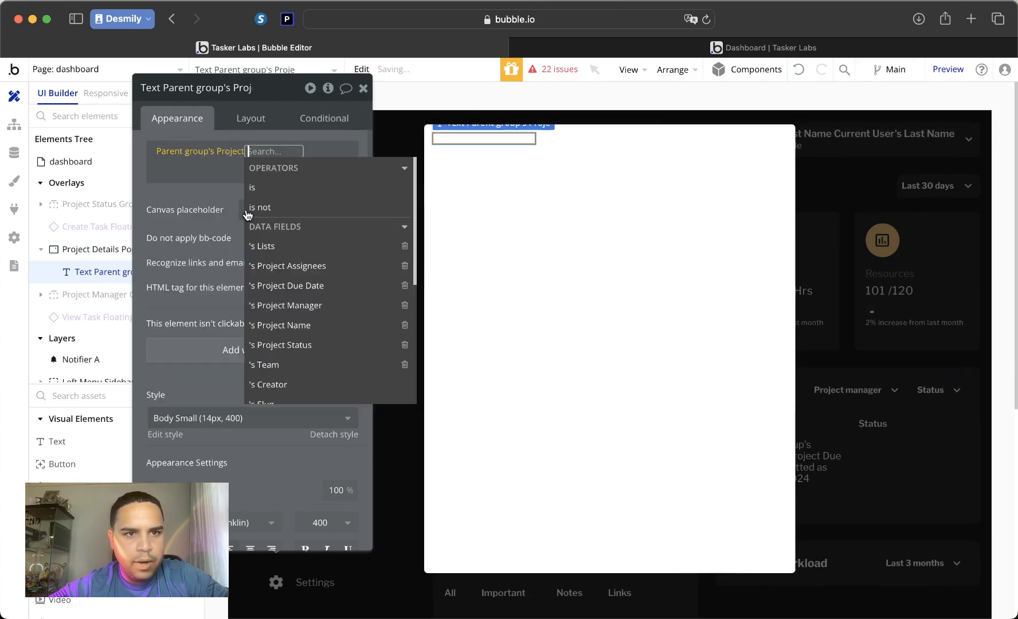
type("nam")
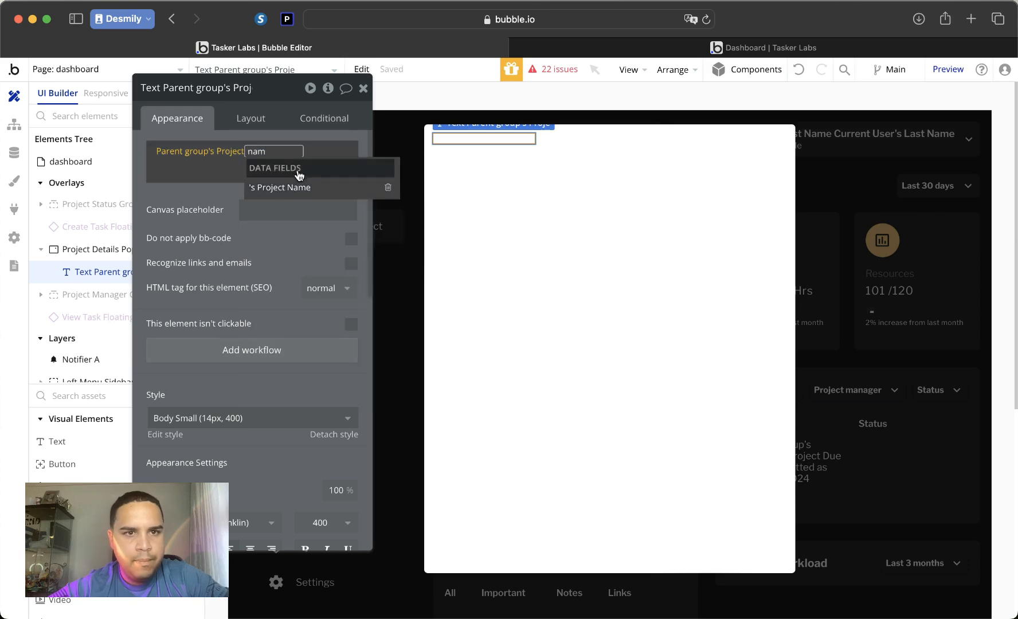
left_click(279, 188)
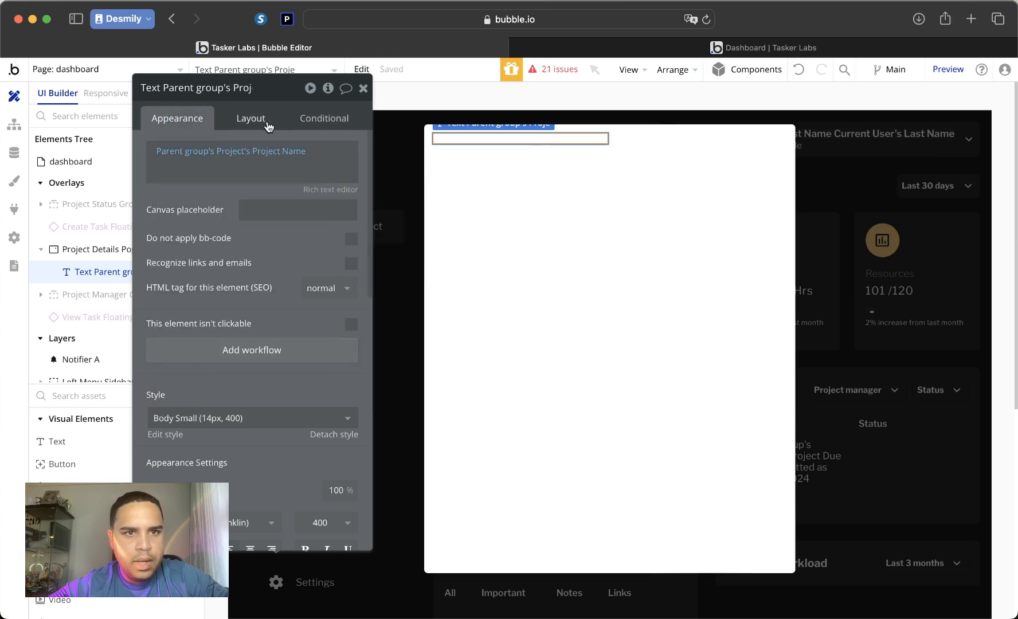
left_click(251, 118)
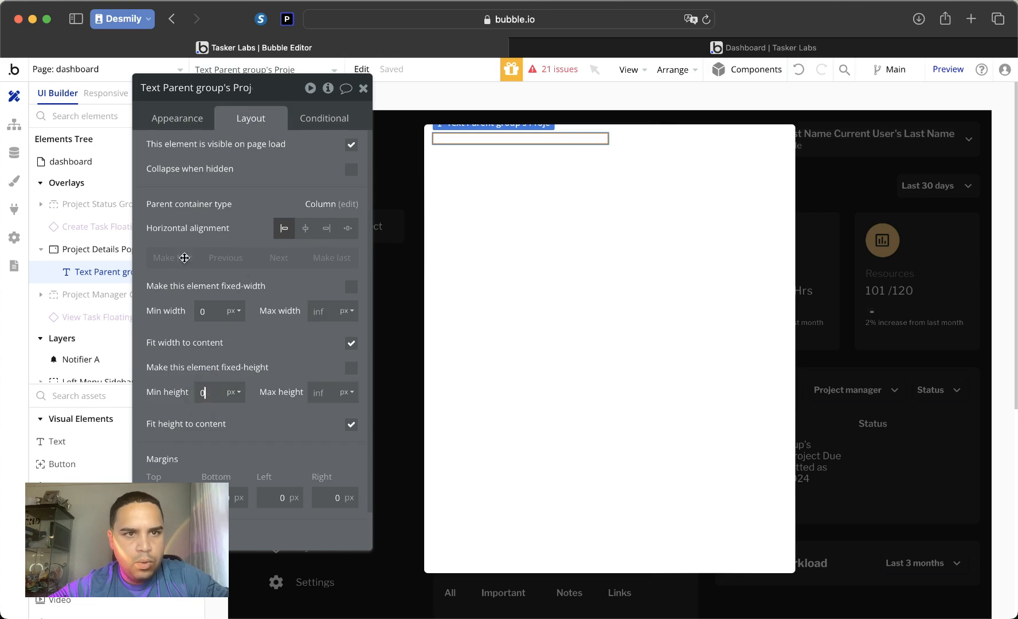
left_click(177, 117)
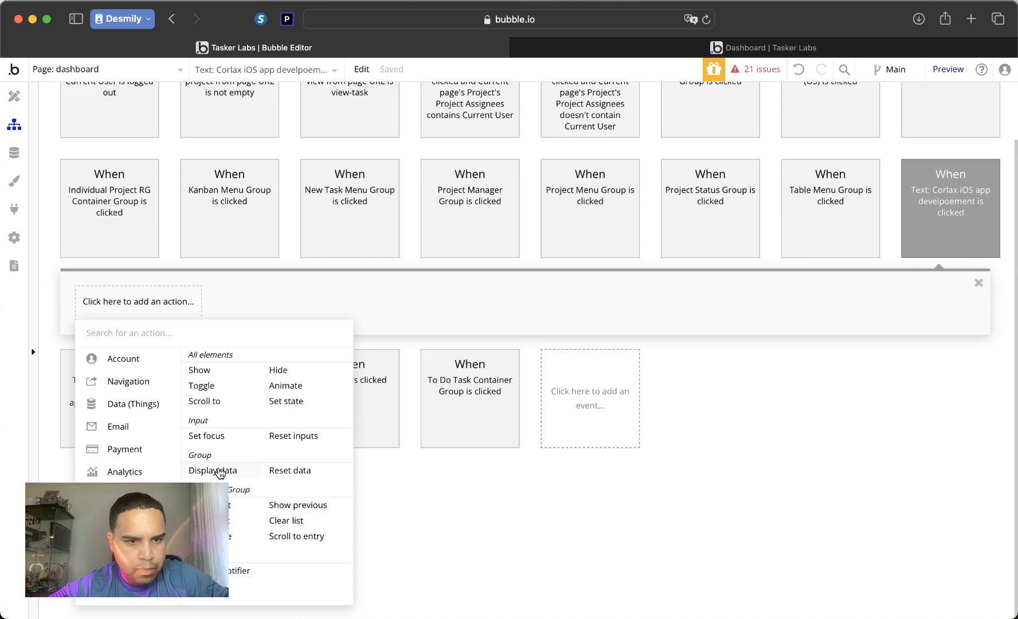
Add a Display data step targeting Project Details Popup, then a Show an element step for it.
left_click(211, 470)
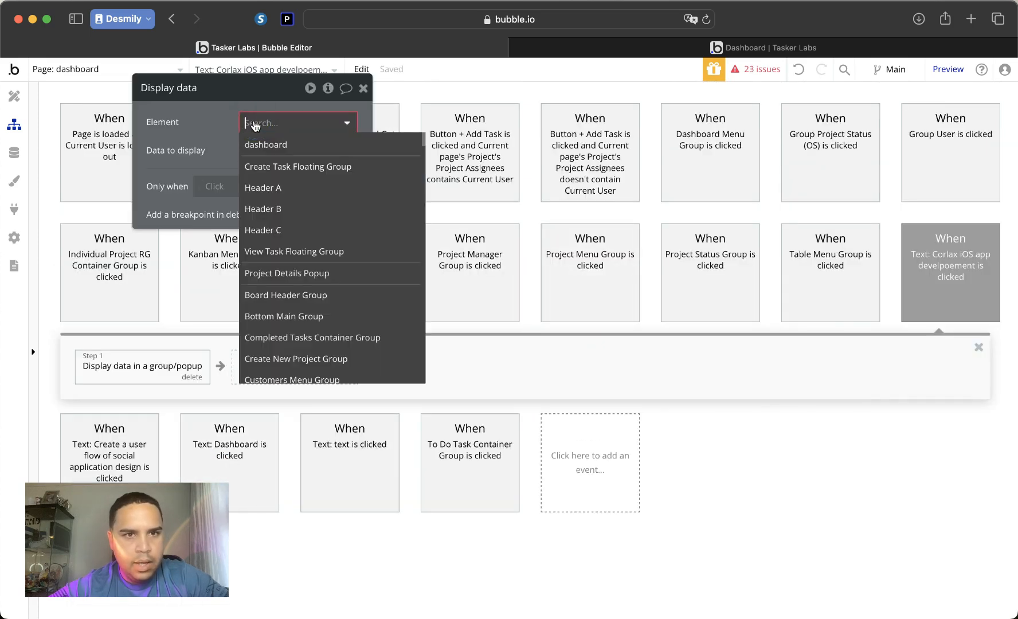
mouse_move(296, 278)
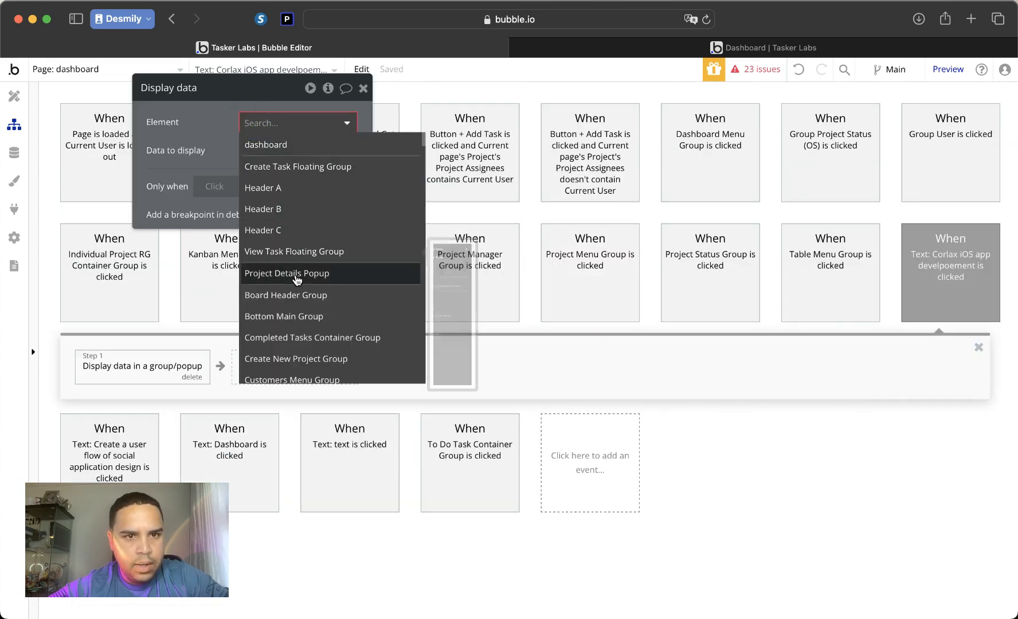
left_click(286, 273)
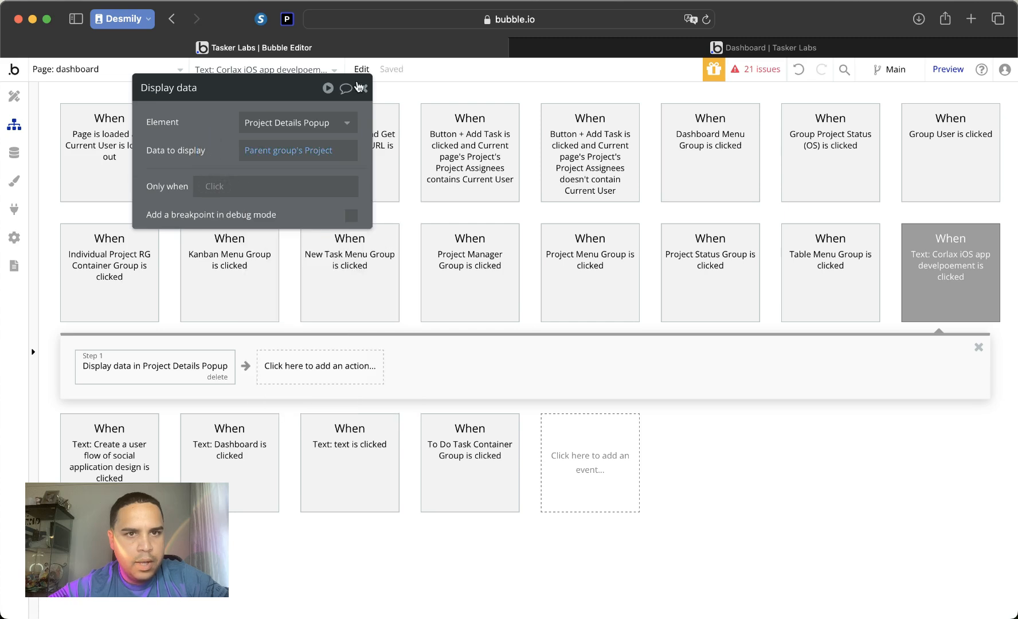
left_click(319, 365)
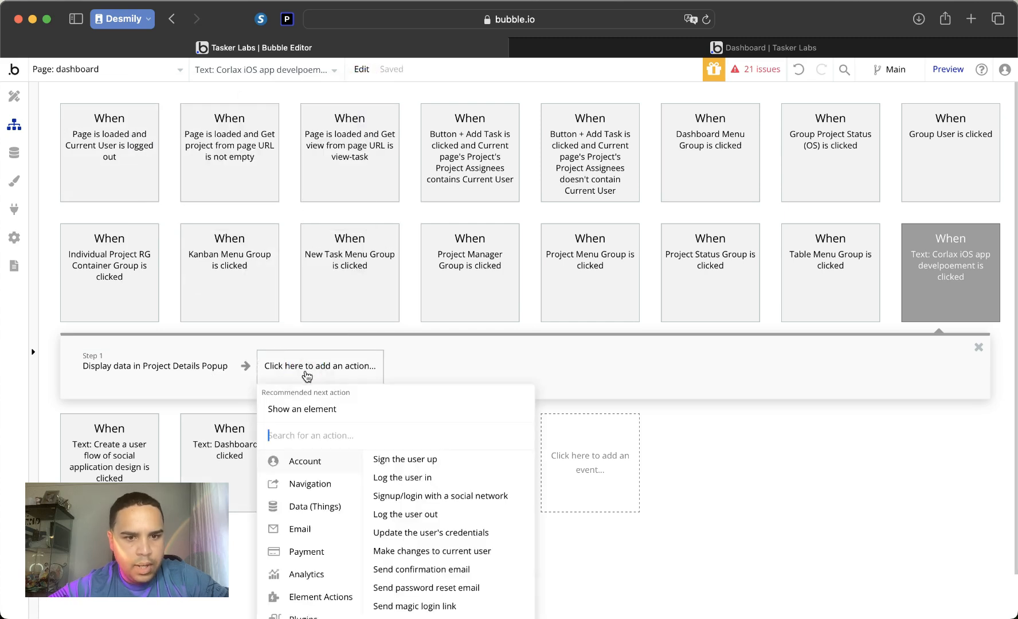
left_click(302, 409)
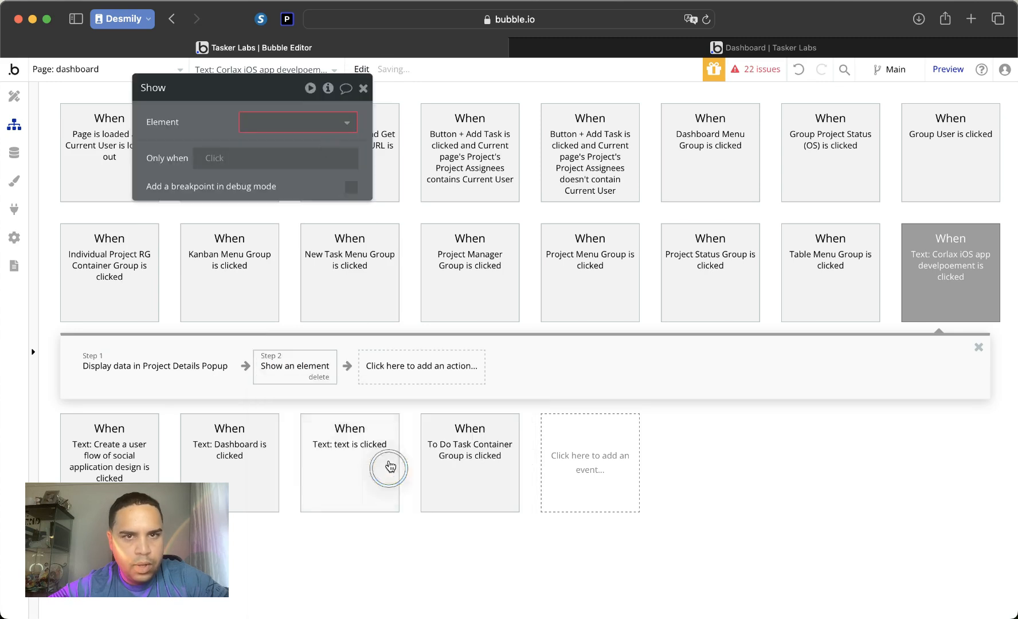
left_click(298, 121)
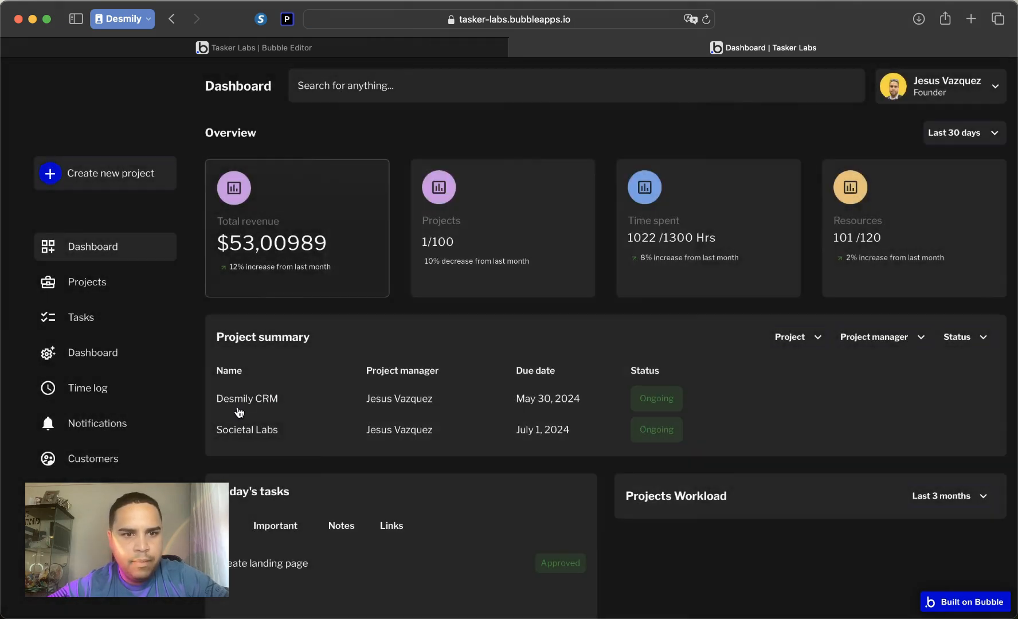
Open the Desmily CRM project's details from the live Project summary list.
left_click(246, 429)
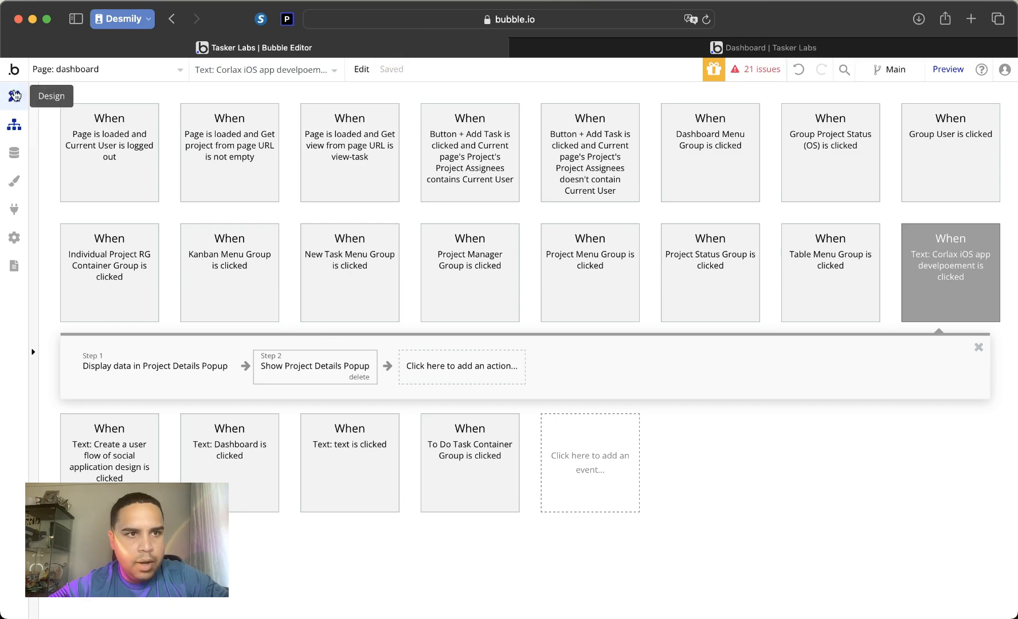
Paste a duplicate of the project-name text into Project Details Popup and restore it via redo.
left_click(51, 96)
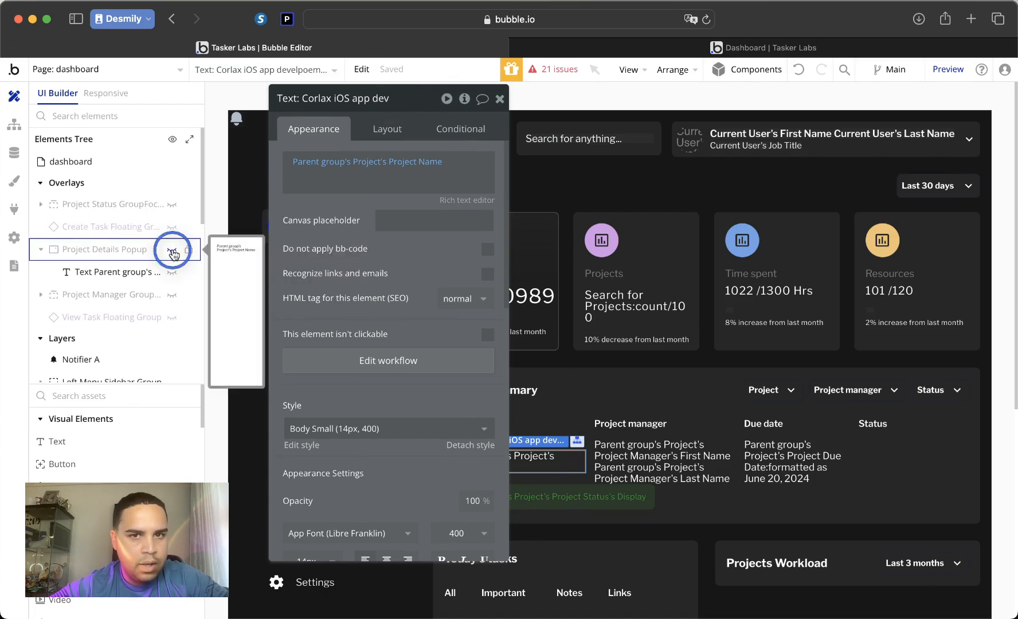
left_click(102, 254)
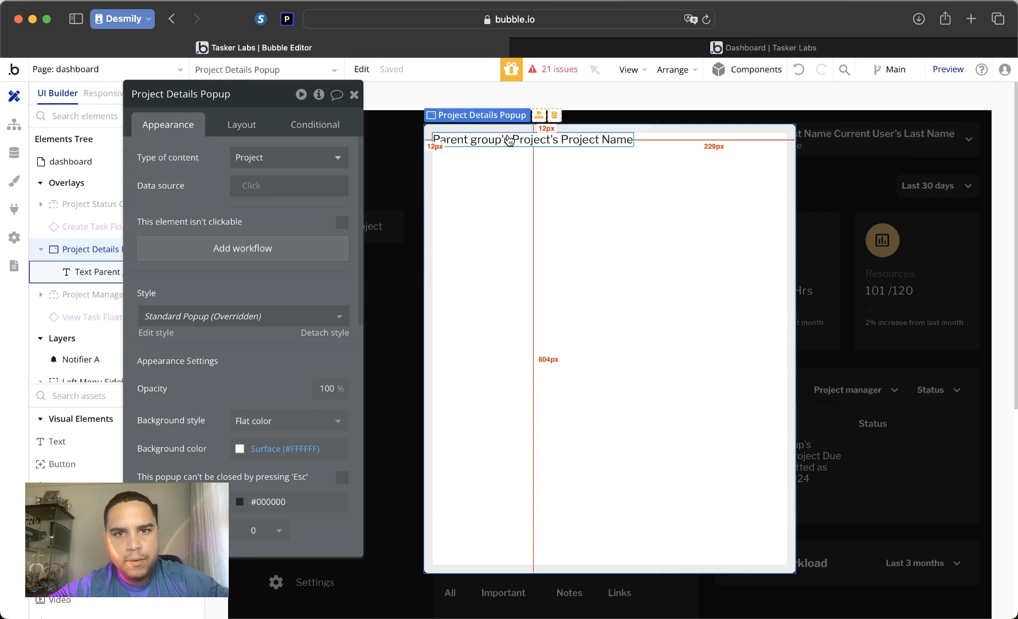
right_click(510, 140)
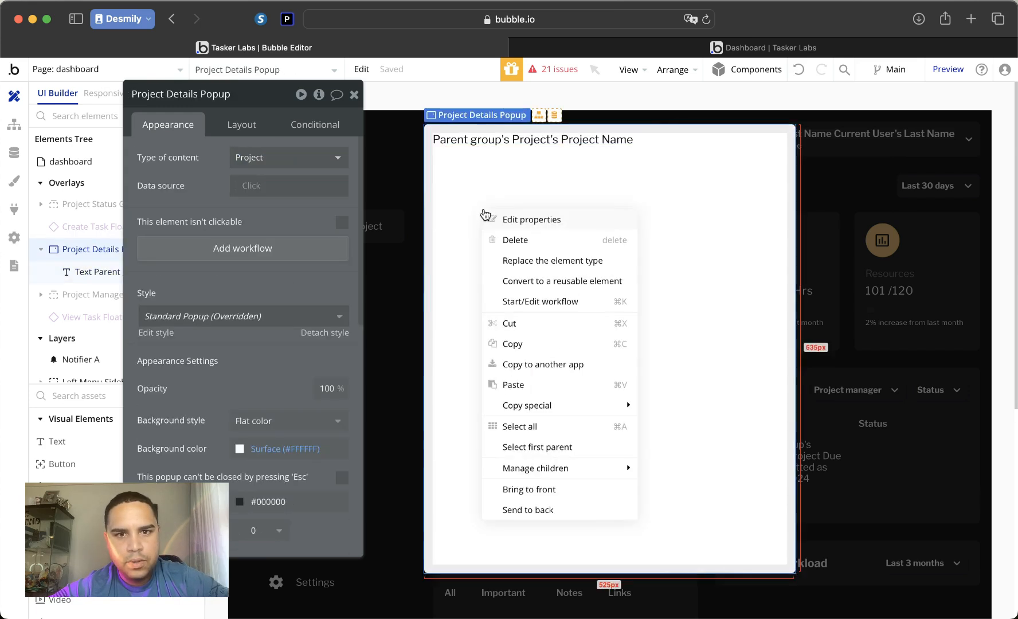
left_click(530, 219)
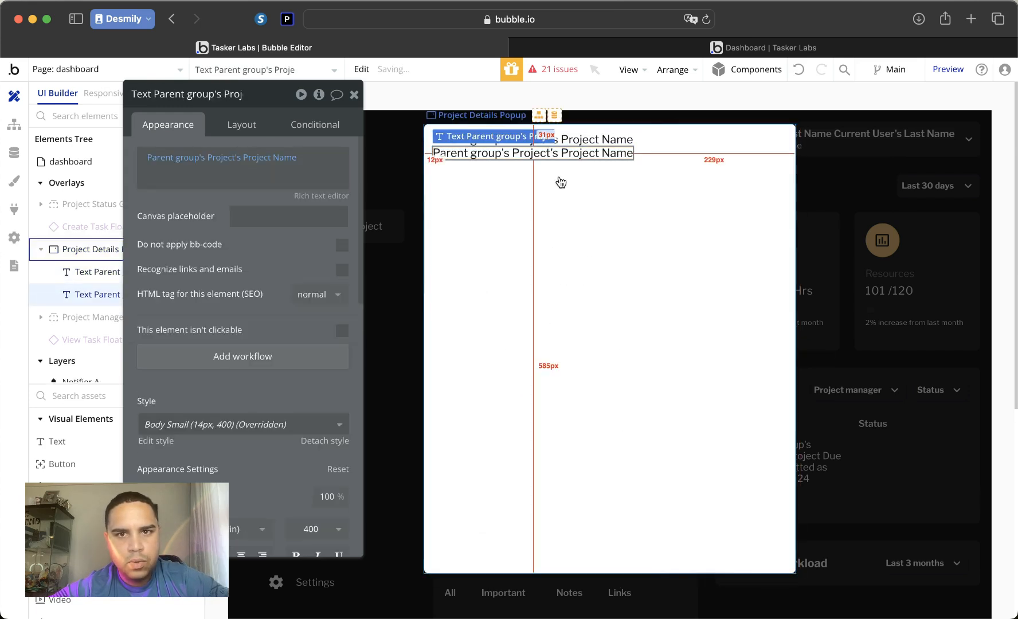
left_click(221, 163)
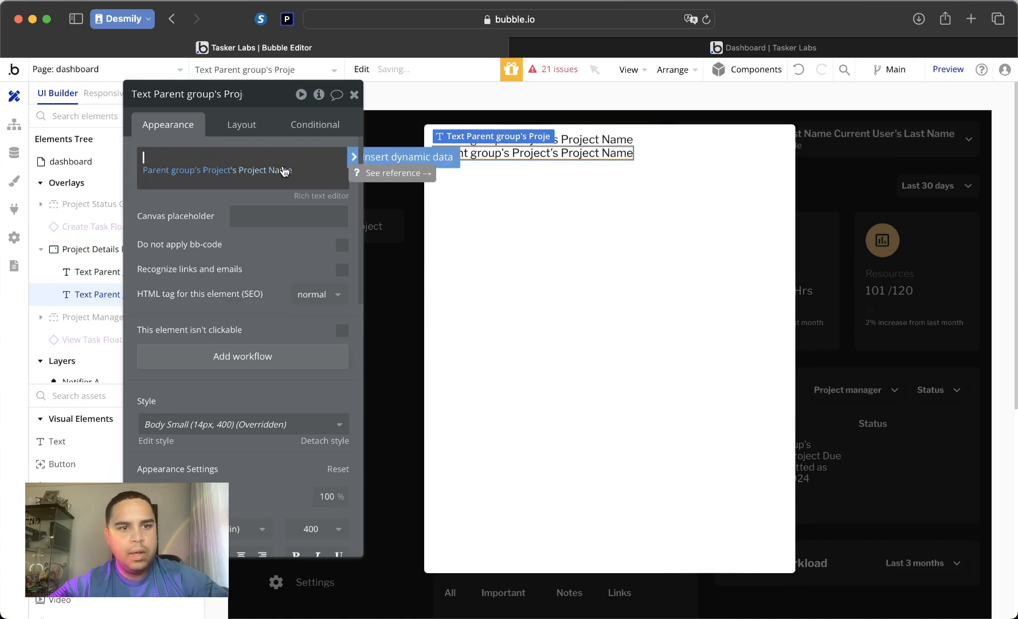
left_click(354, 95)
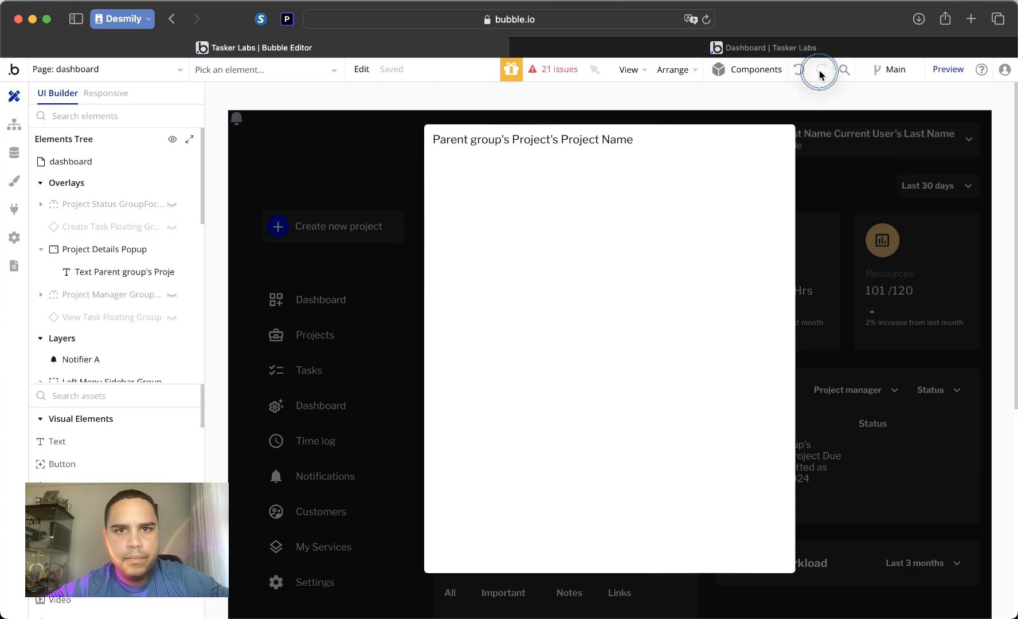
left_click(101, 249)
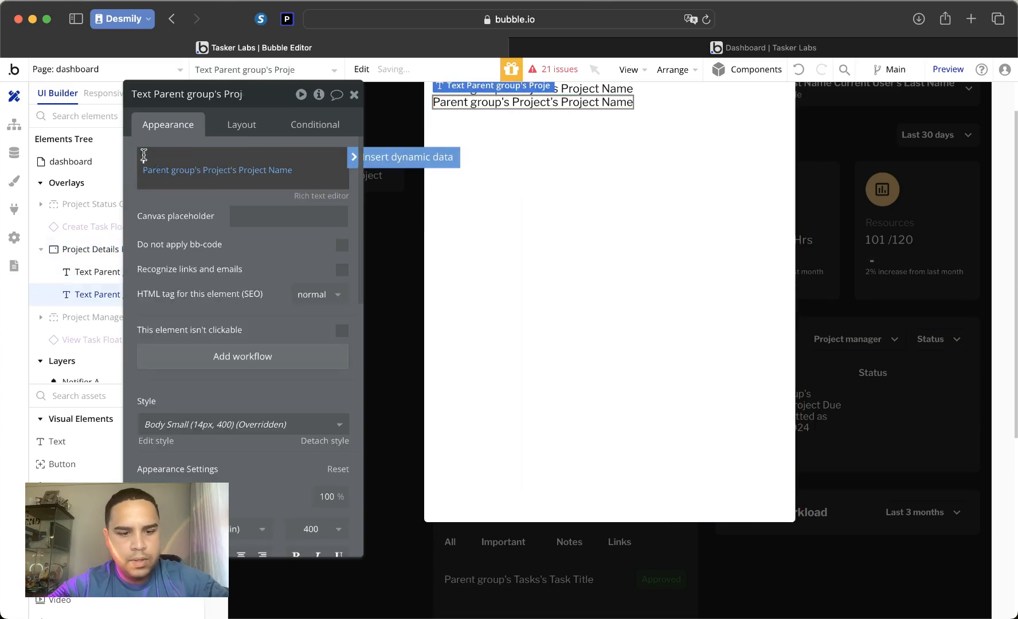
Make the second text read a bold 'Due Date:' label with the due date formatted as Jun 20, 2024.
type("Due Date:")
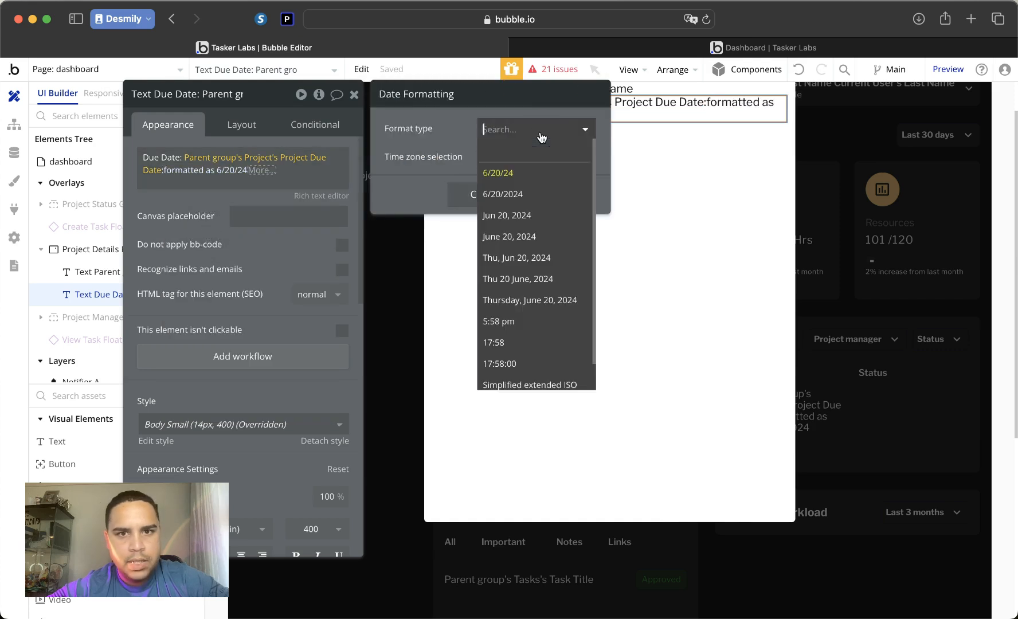
left_click(507, 215)
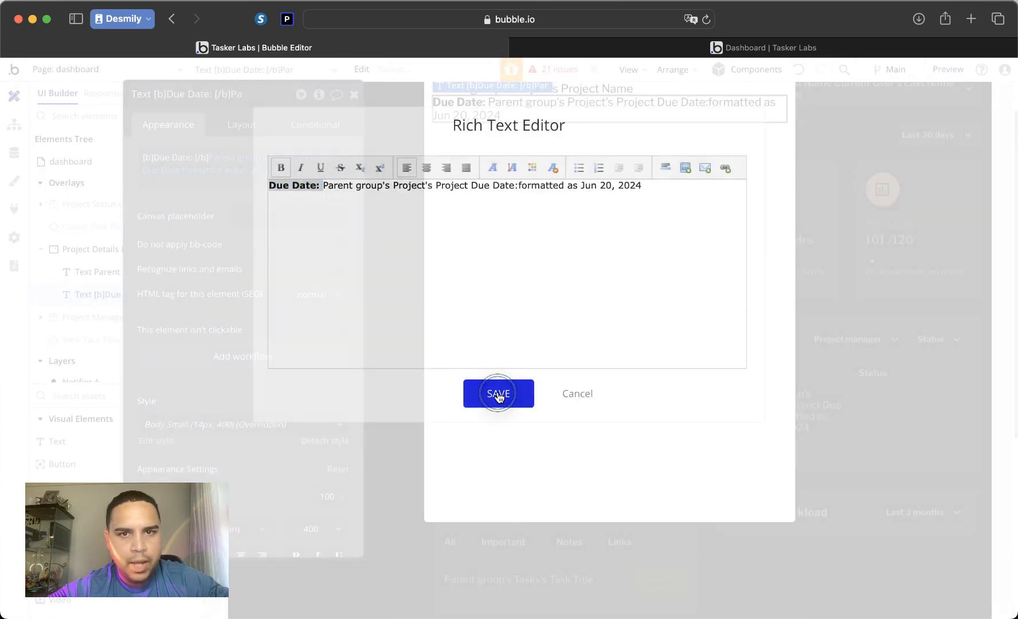
left_click(497, 393)
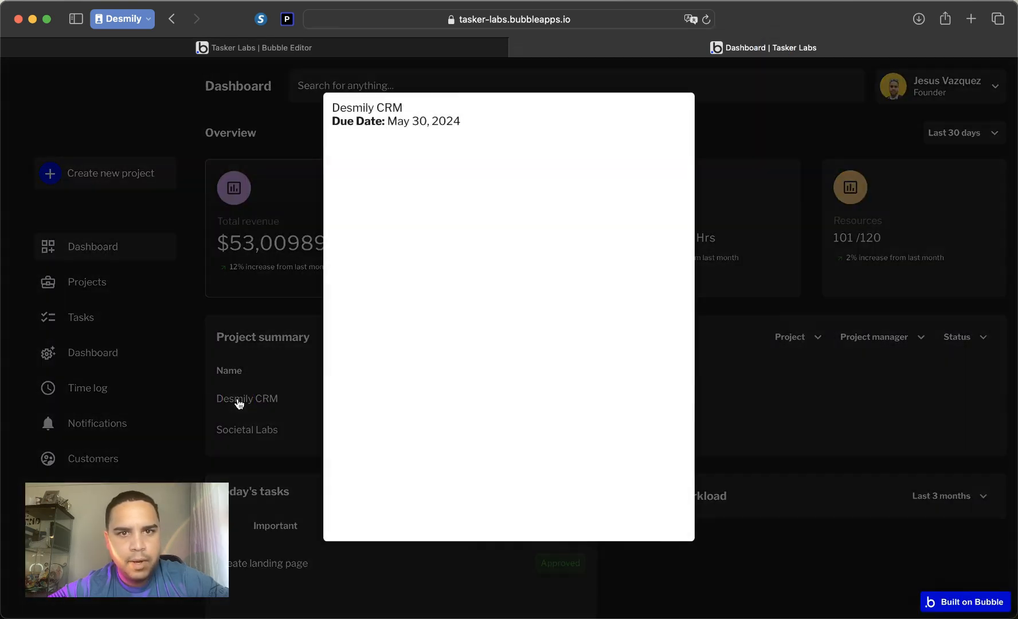
mouse_move(464, 127)
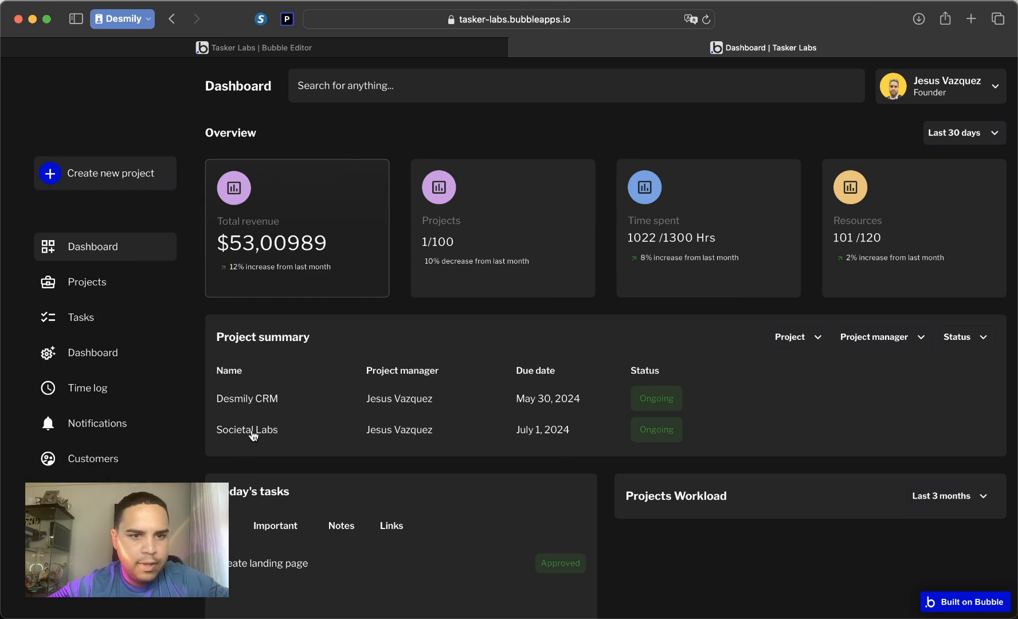
Open the Societal Labs project's details from the live Project summary list.
left_click(246, 429)
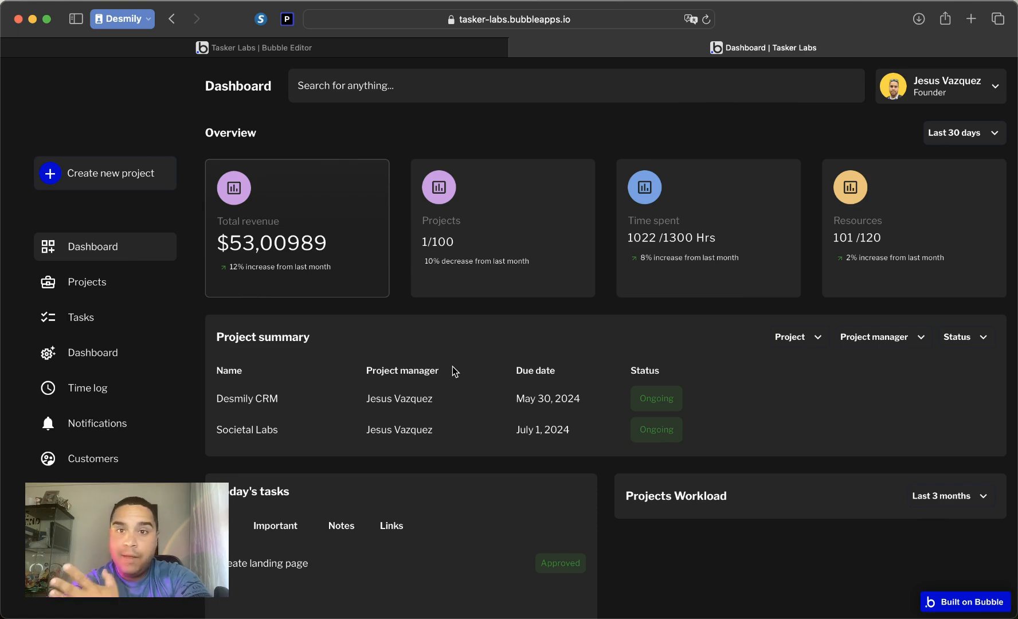
mouse_move(951, 316)
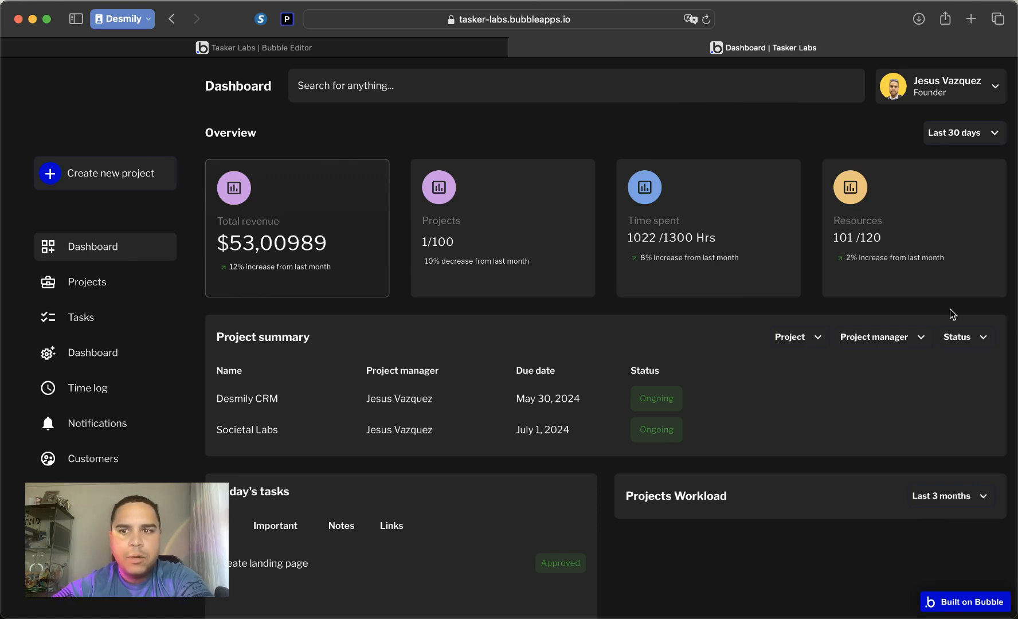